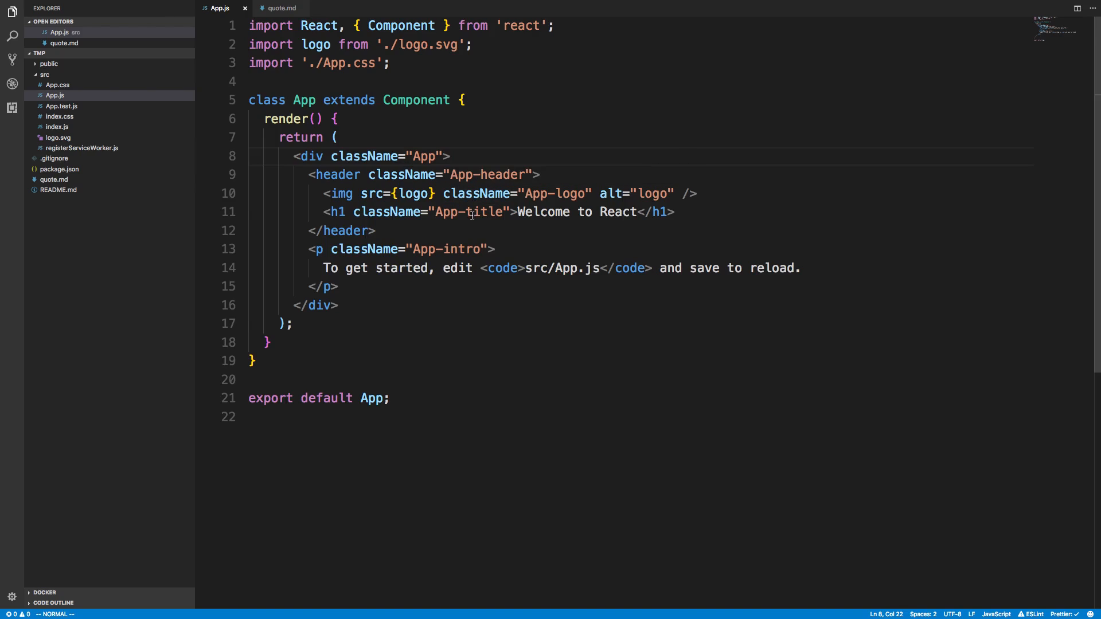
pyautogui.moveTo(469, 241)
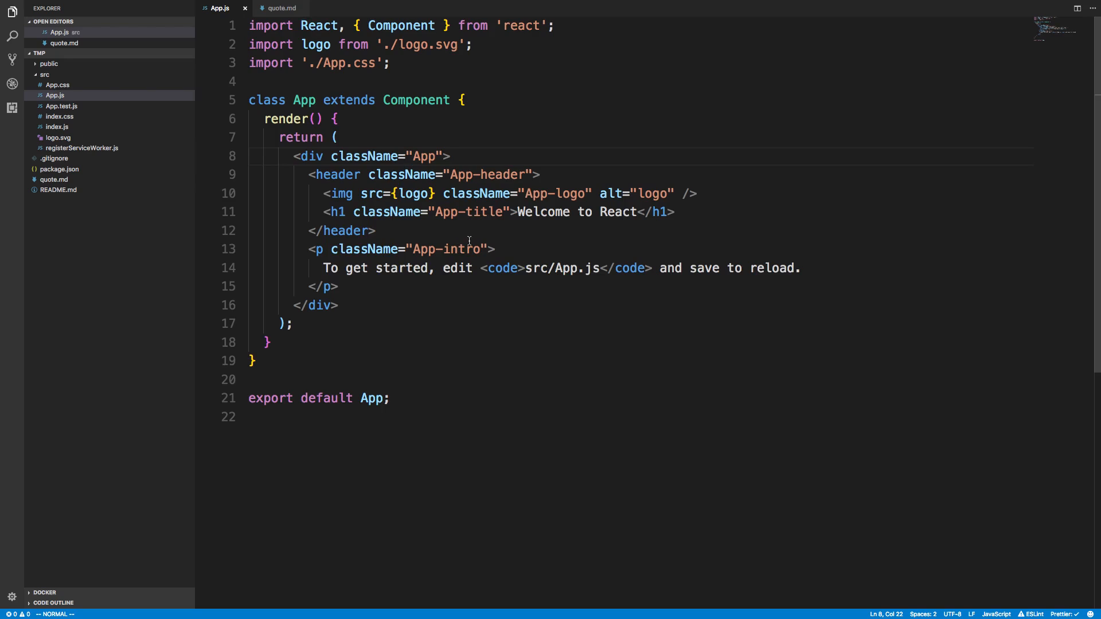
# Add const Bob = () => (<h1>hi</h1>) after the imports in App.js
pyautogui.click(265, 100)
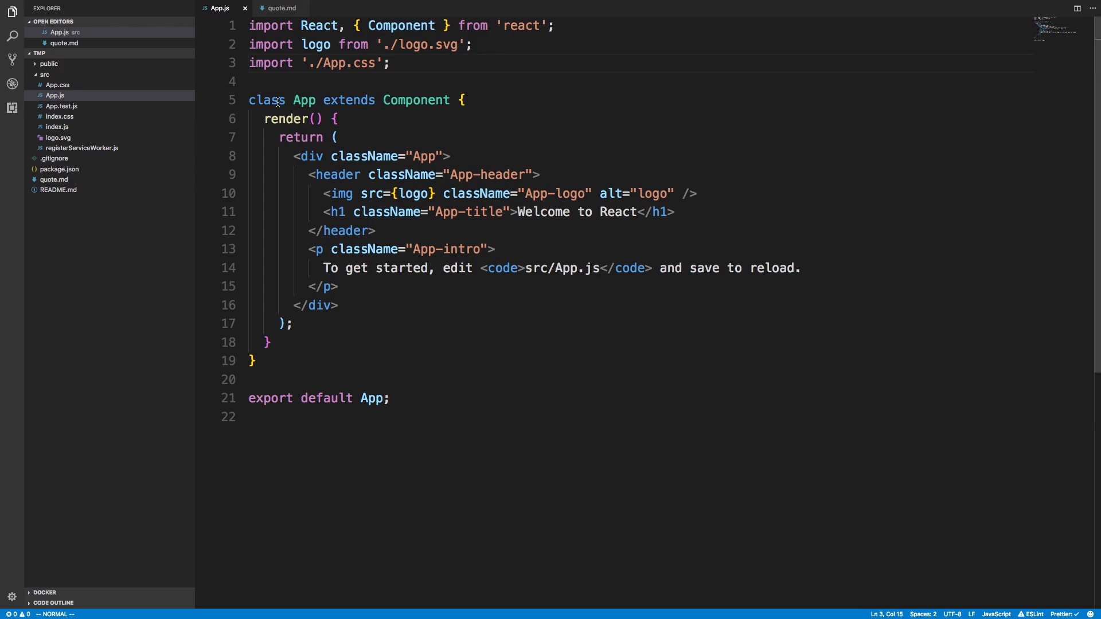
pyautogui.moveTo(354, 119)
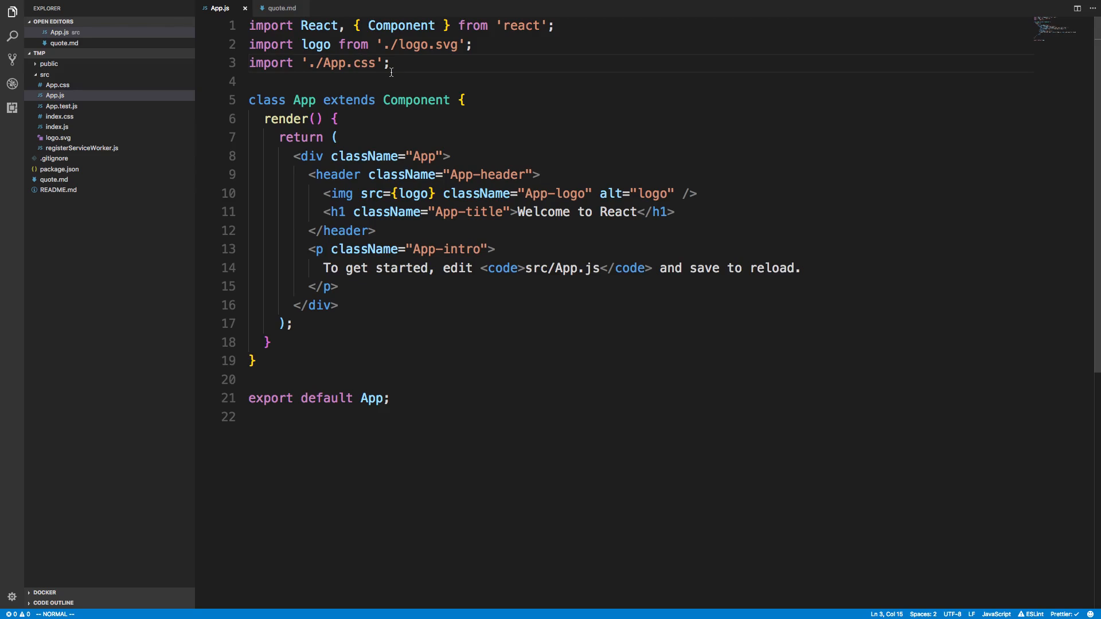
pyautogui.write('c')
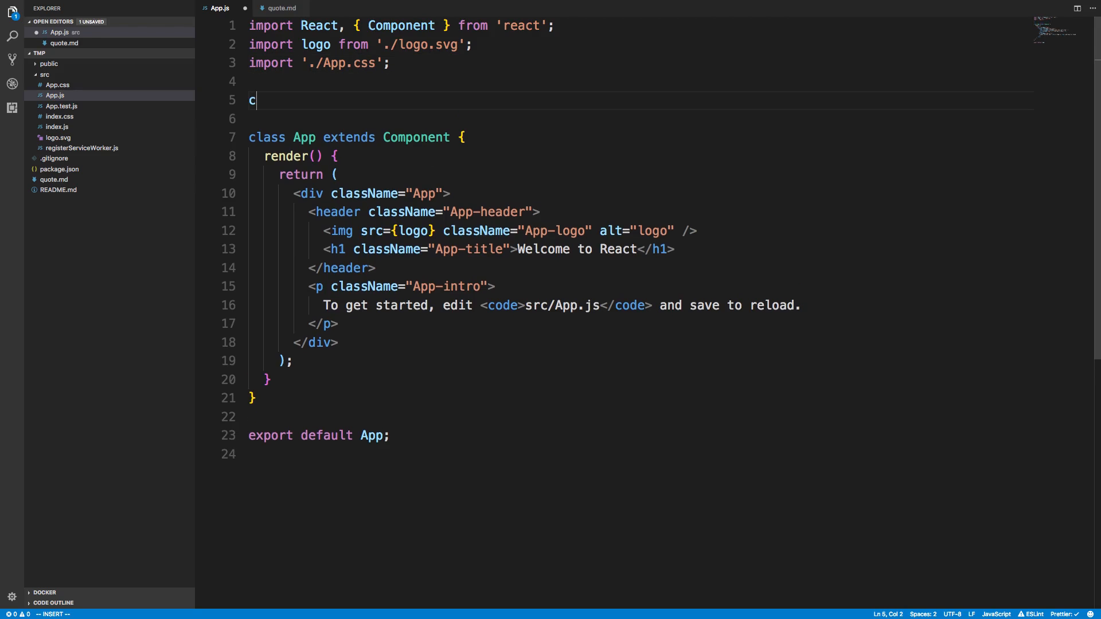
pyautogui.write('onst Bob =')
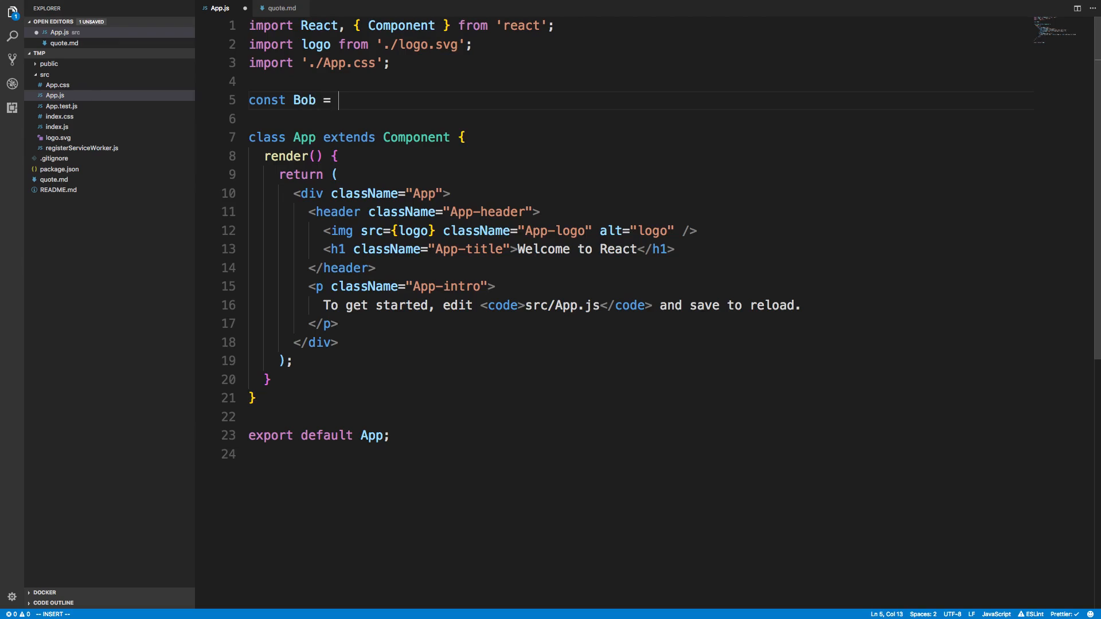
pyautogui.write('() =>')
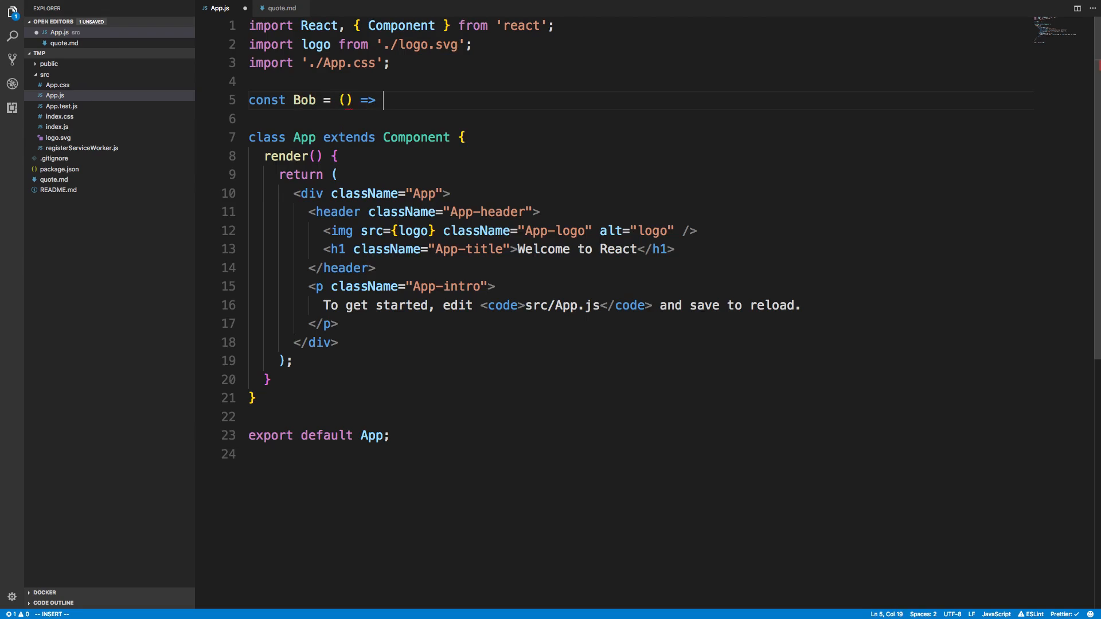
pyautogui.write('(')
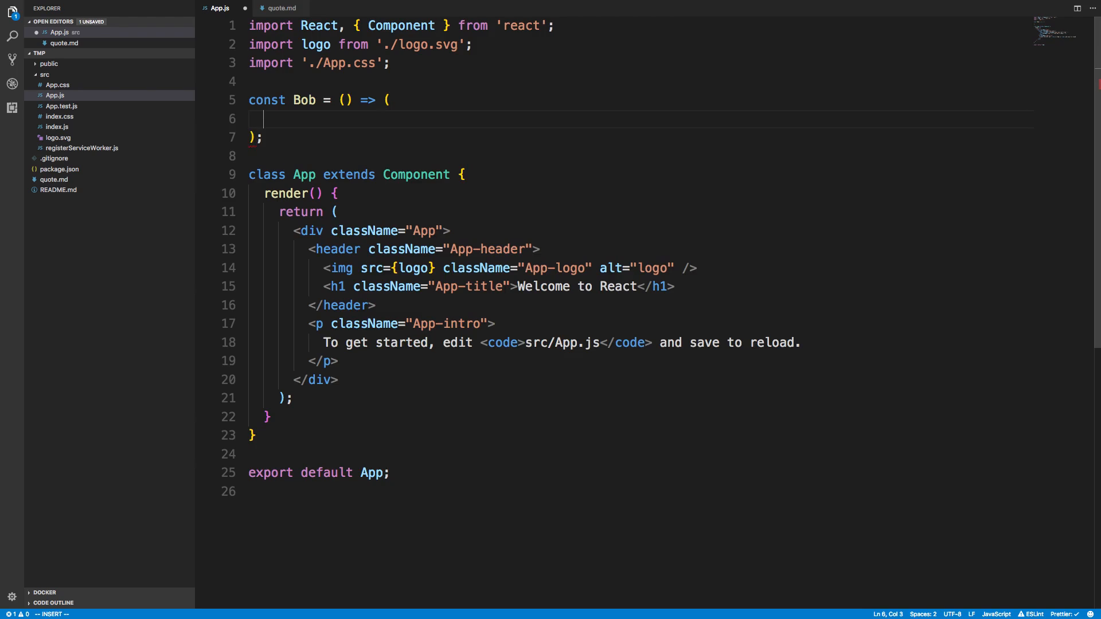
pyautogui.write('<h1>hi<')
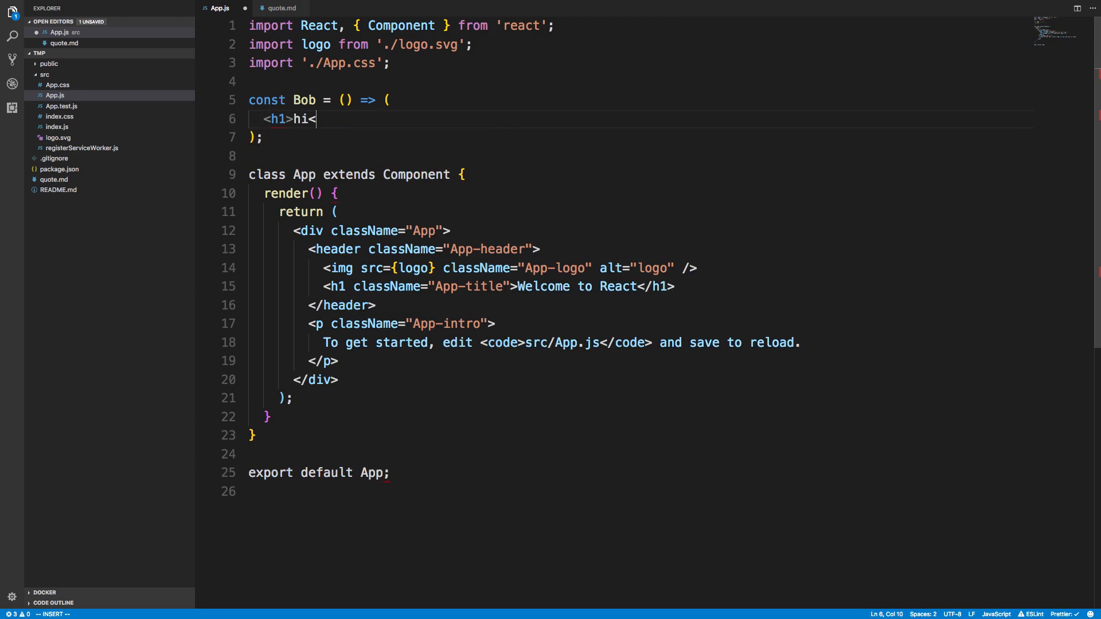
pyautogui.press('Escape')
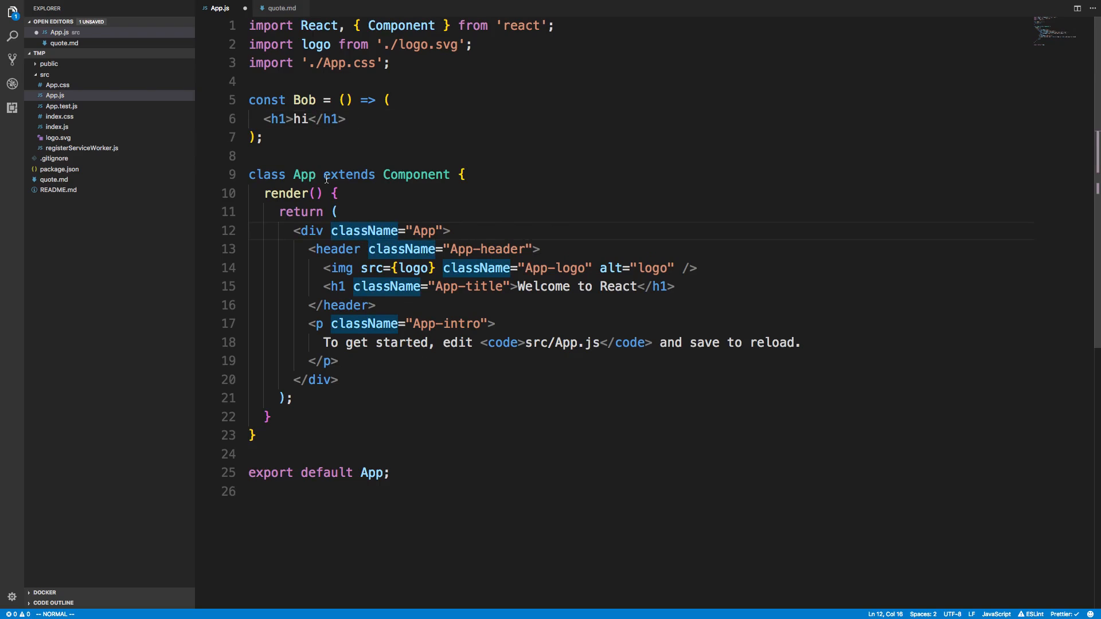
pyautogui.moveTo(304, 99)
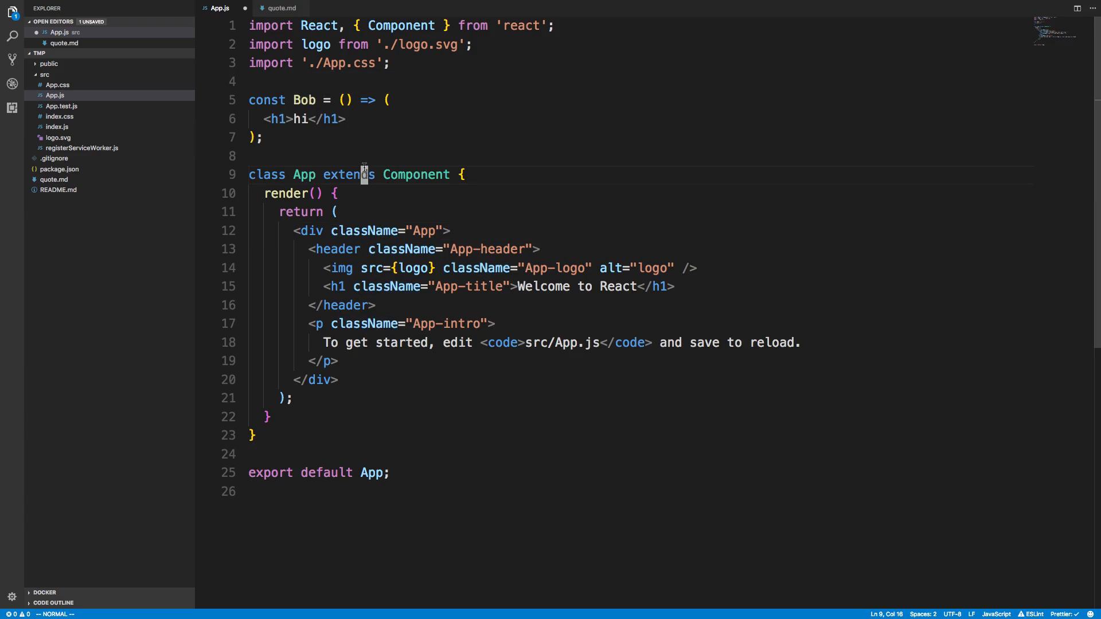
pyautogui.moveTo(416, 175)
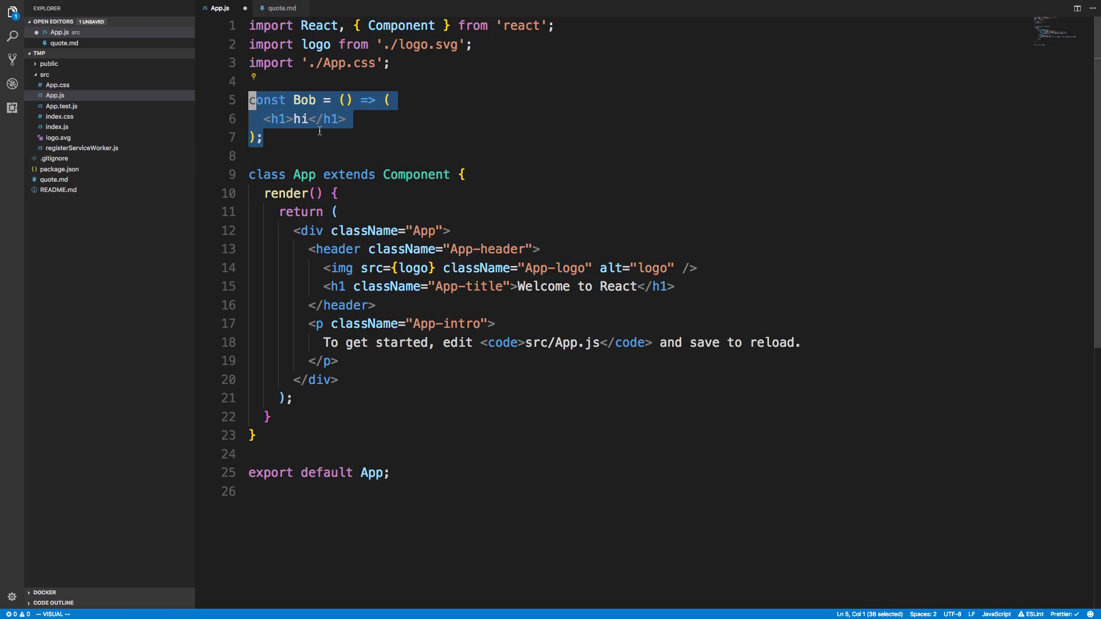
# Insert <Bob /> on a new line after the intro paragraph in App's div
pyautogui.click(263, 138)
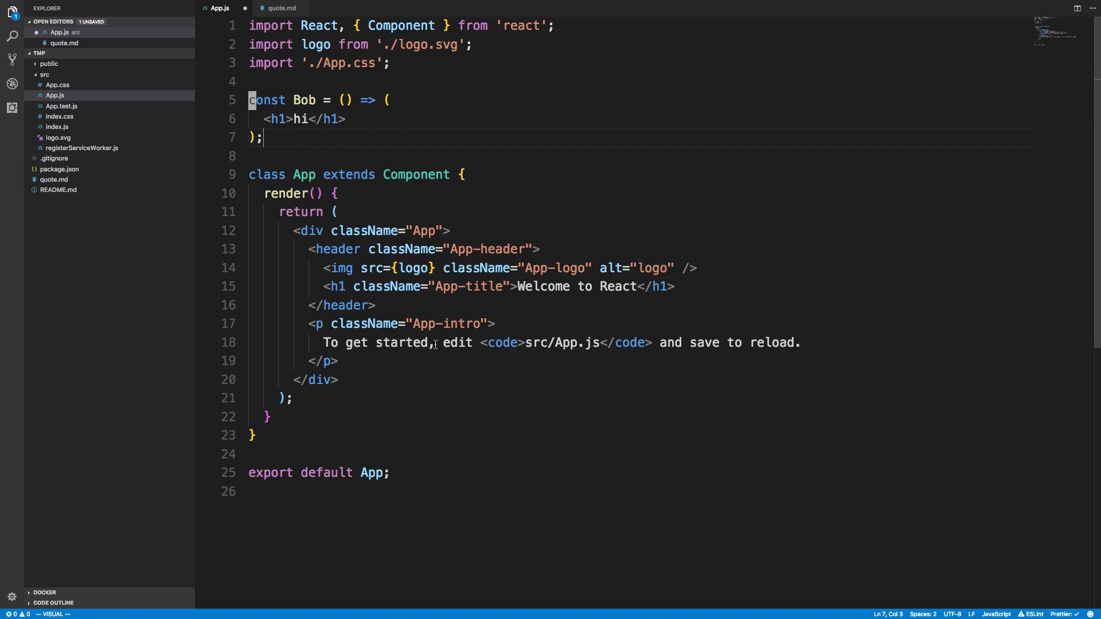
pyautogui.press('Enter')
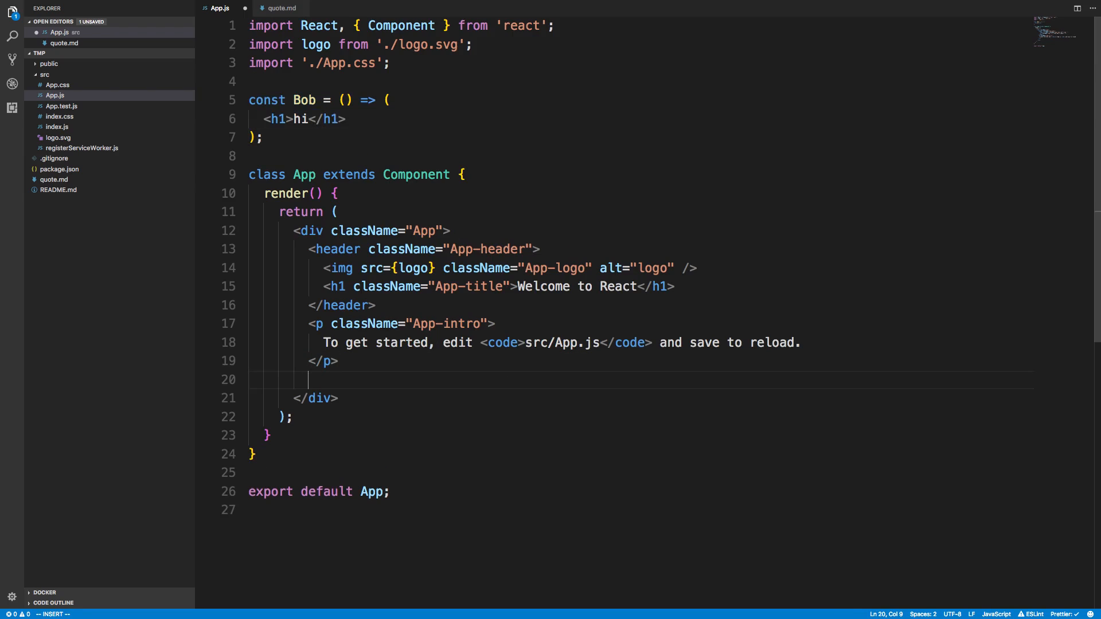
pyautogui.write('<Bob />')
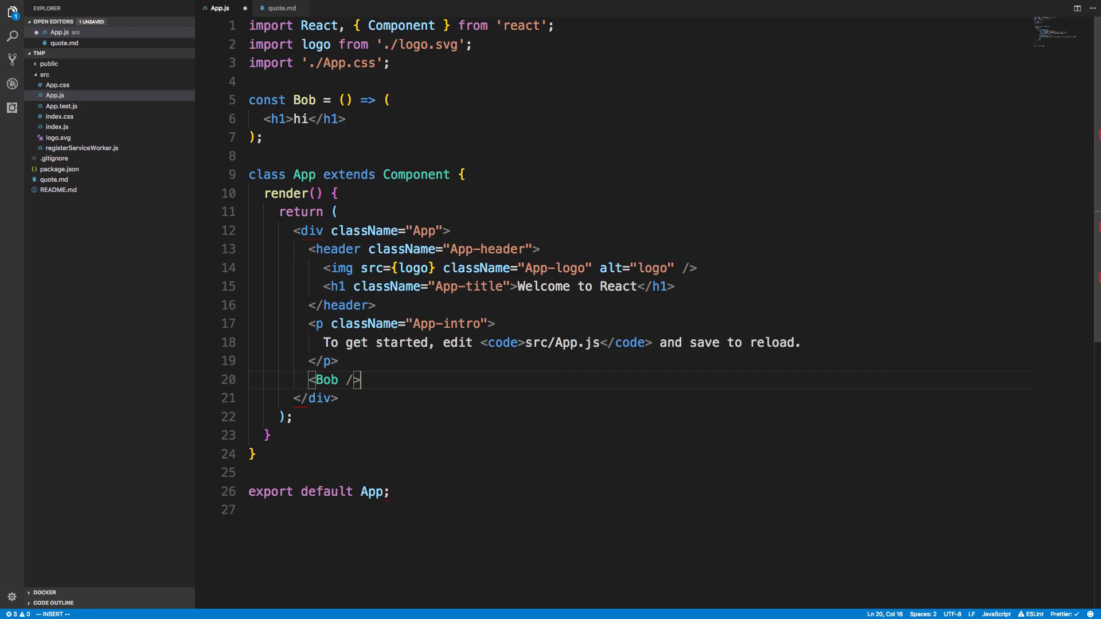
pyautogui.press('Escape')
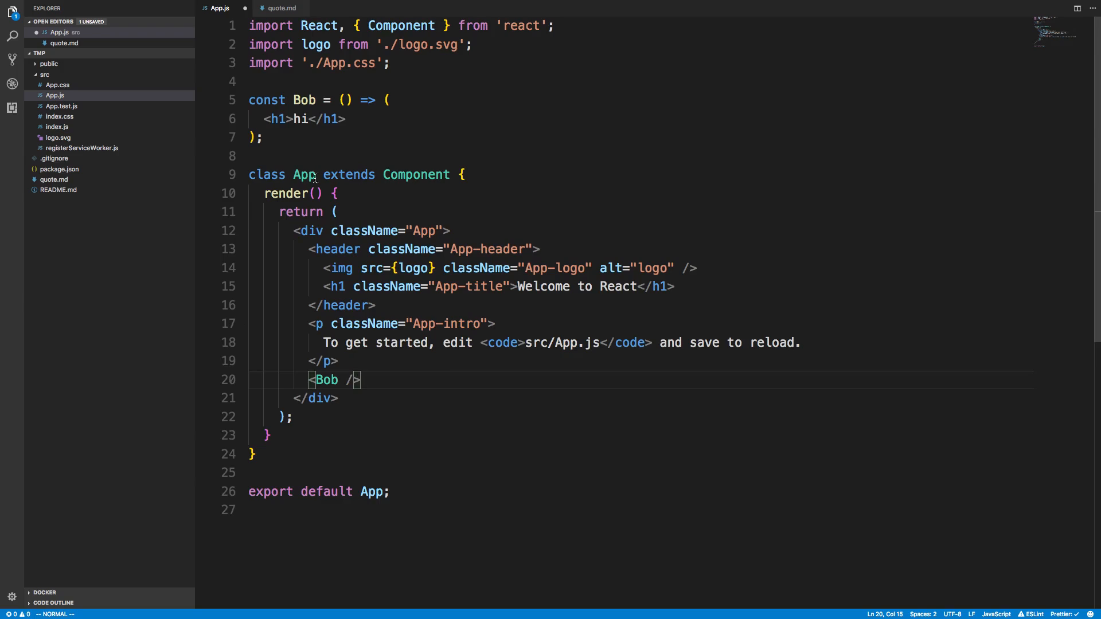
pyautogui.moveTo(415, 174)
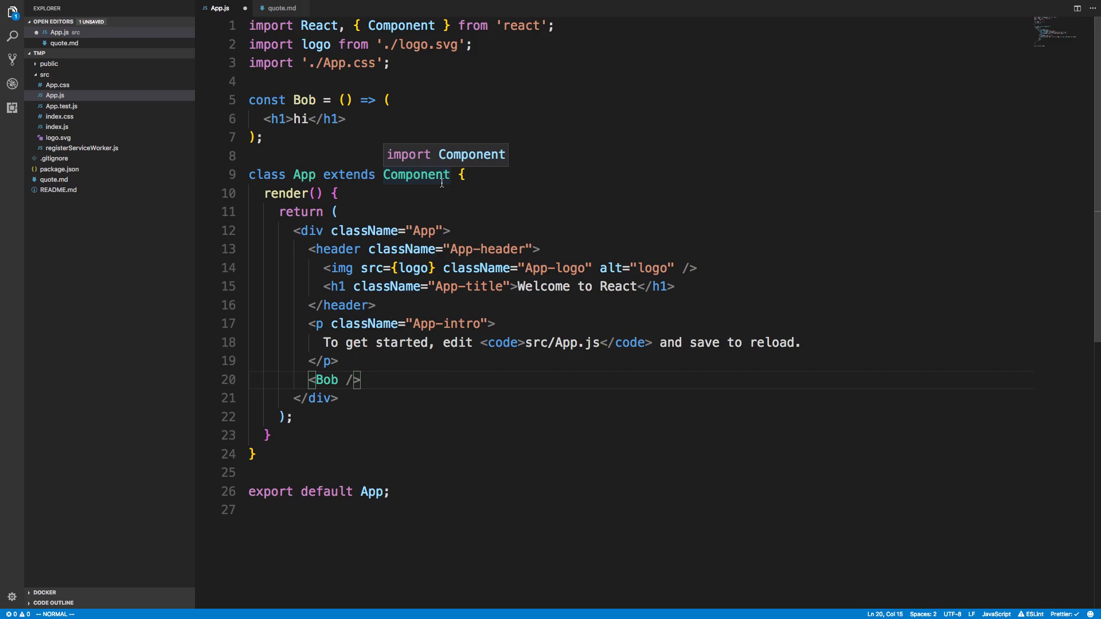
pyautogui.moveTo(335, 153)
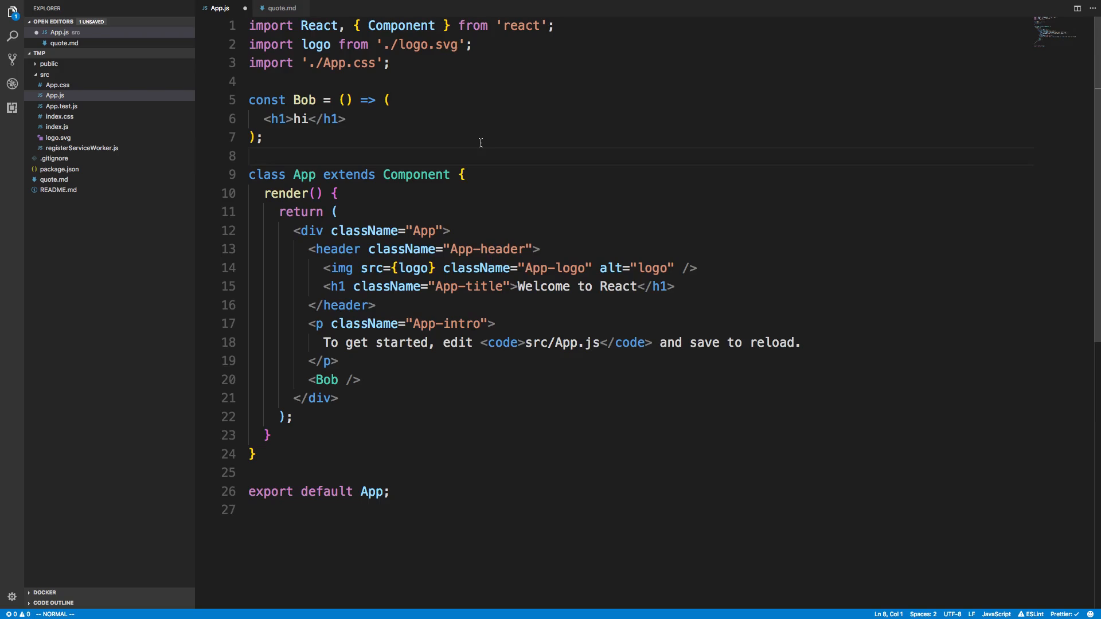
pyautogui.moveTo(269, 100)
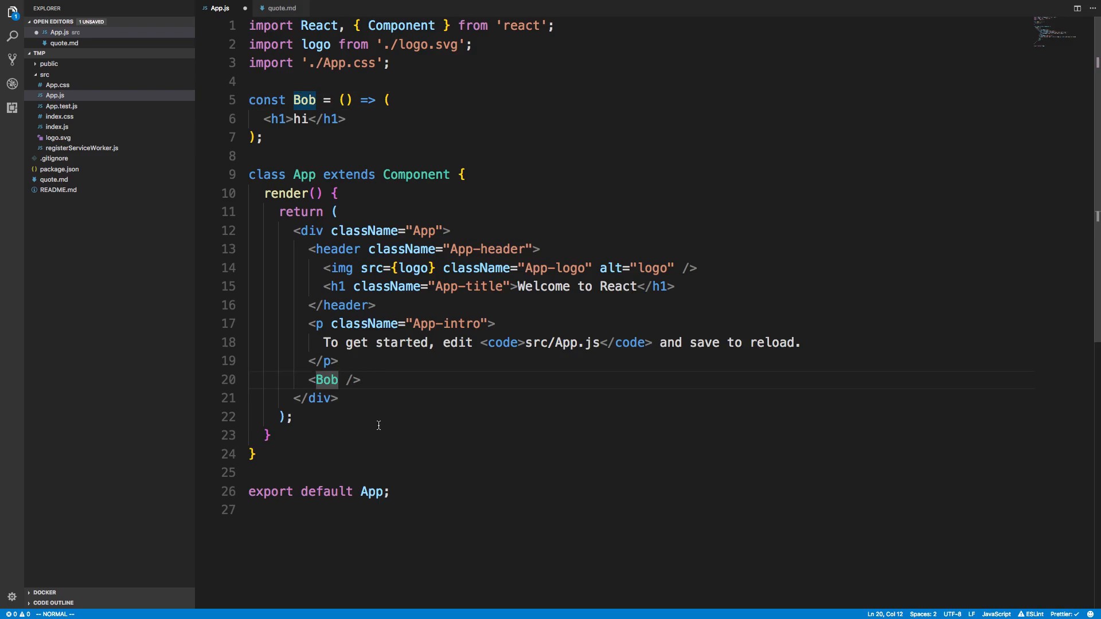
# Make Bob take a {text} prop and pass text="hi" to the Bob tag
pyautogui.click(320, 379)
pyautogui.write('{')
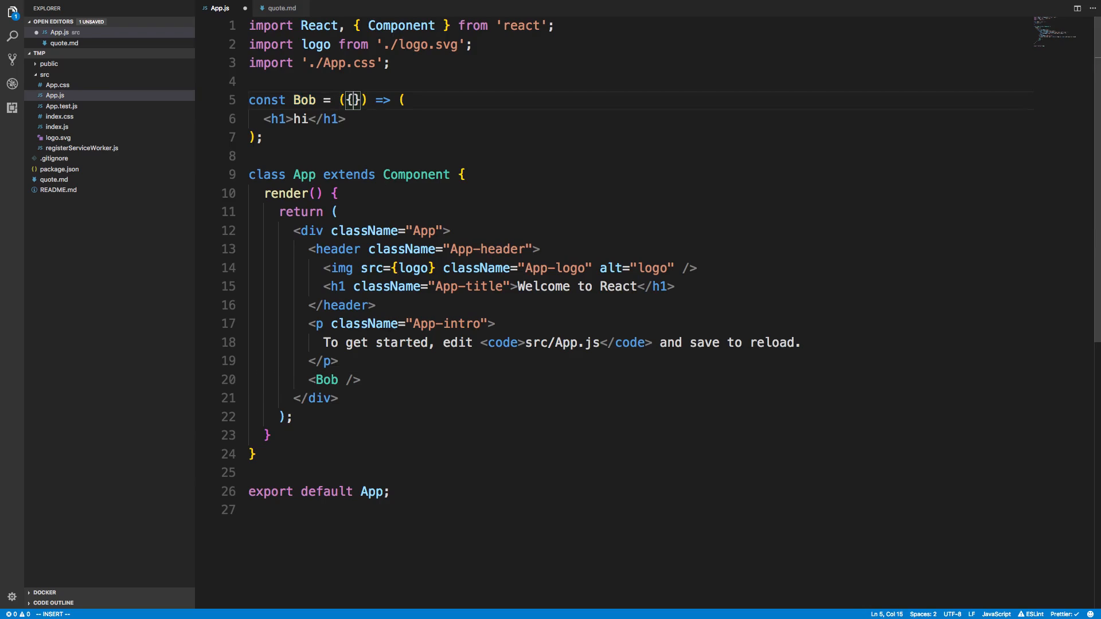
pyautogui.write('text')
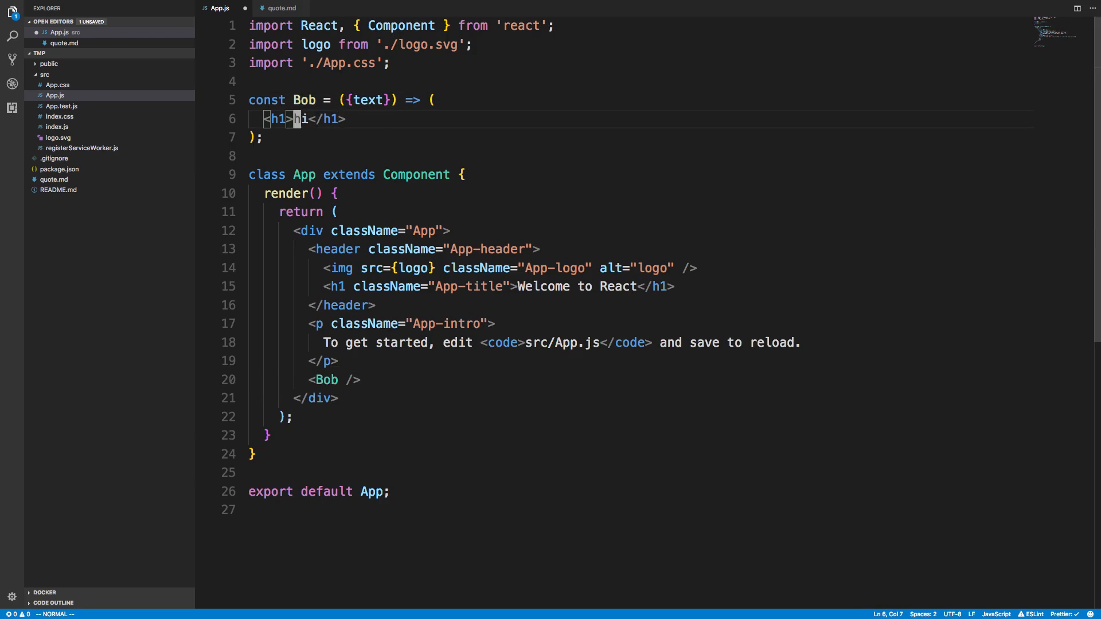
pyautogui.write('{text}')
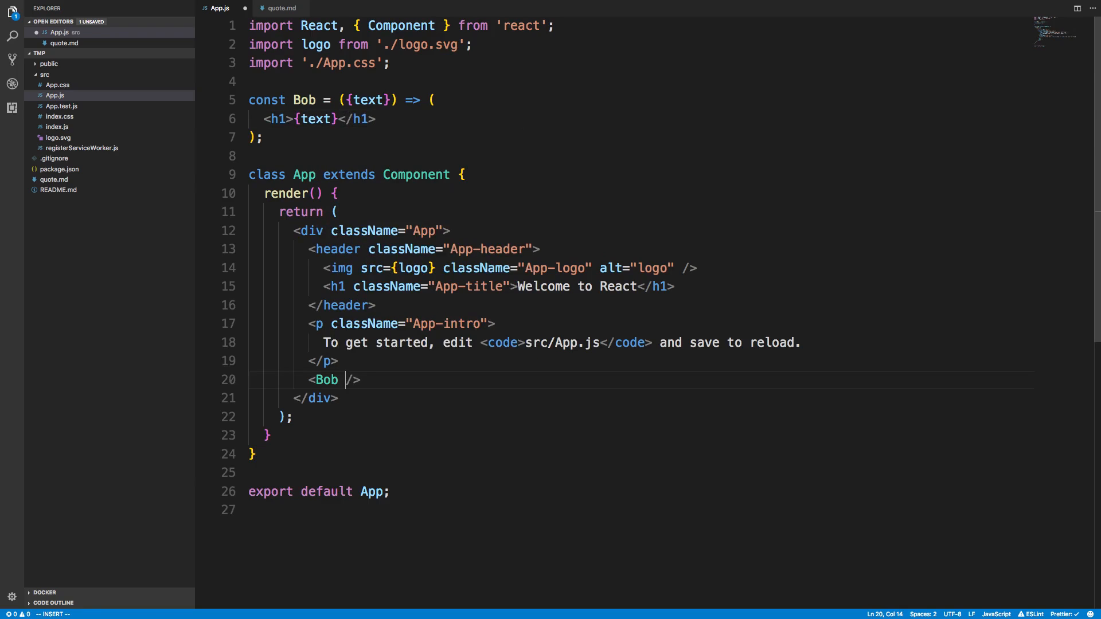
pyautogui.write('text="hi"')
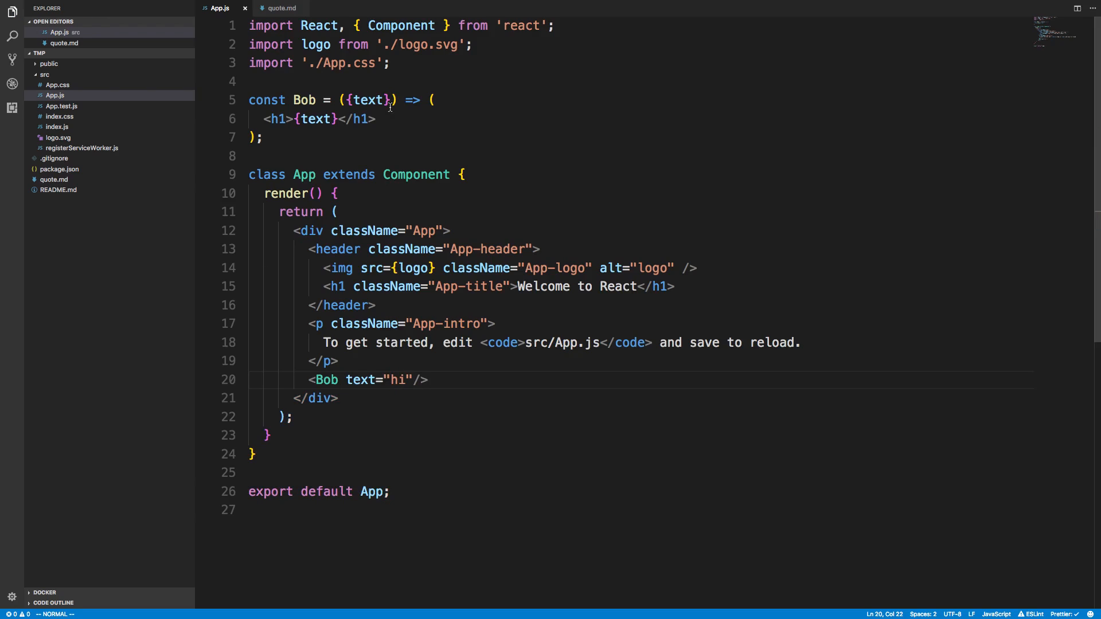
pyautogui.moveTo(476, 386)
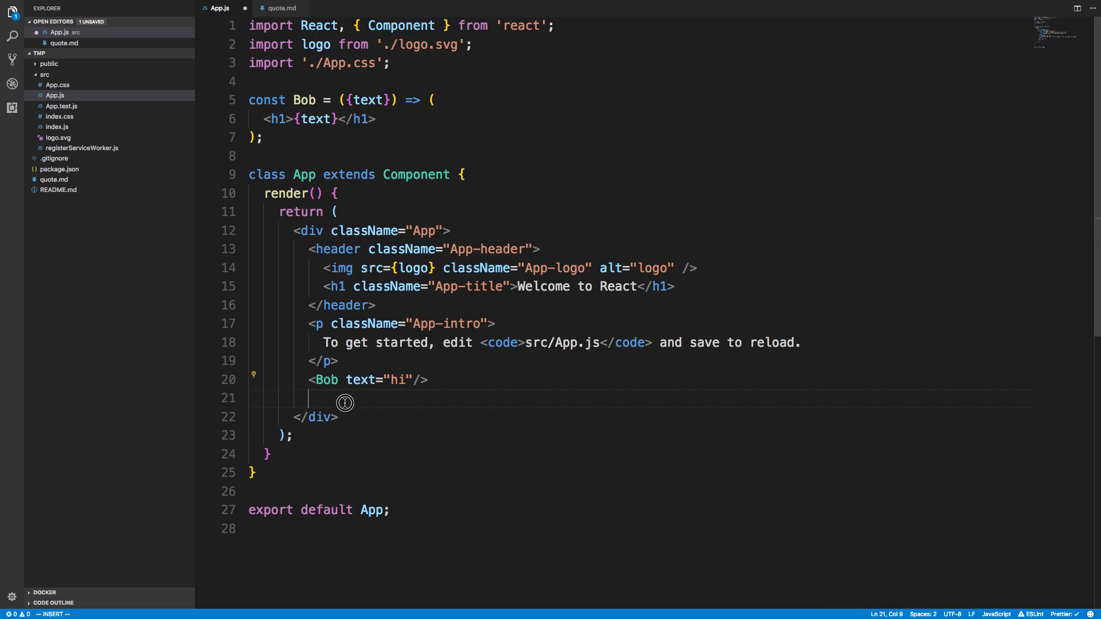
# Add {Bob({text: 'hi'})} below the Bob tag, then switch to quote.md
pyautogui.write('{')
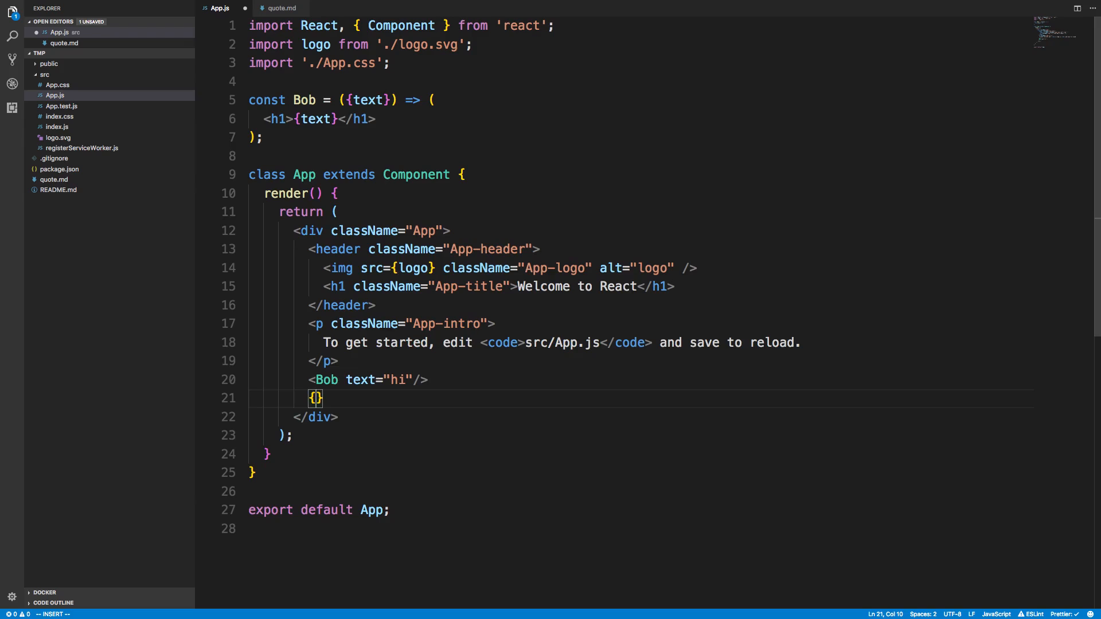
pyautogui.write('Bob(')
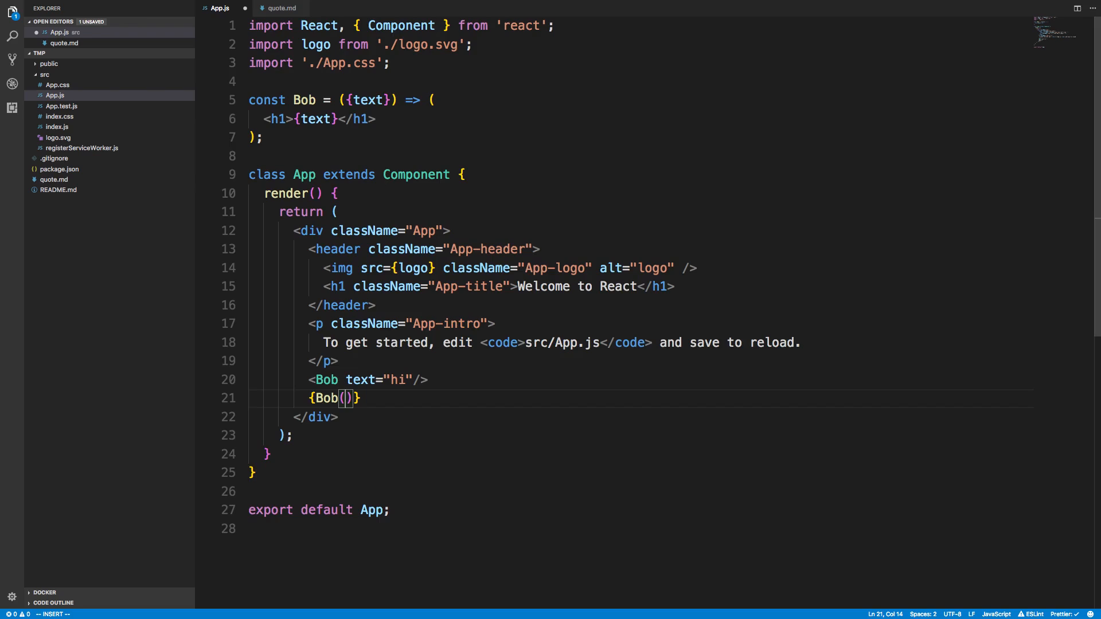
pyautogui.write('{')
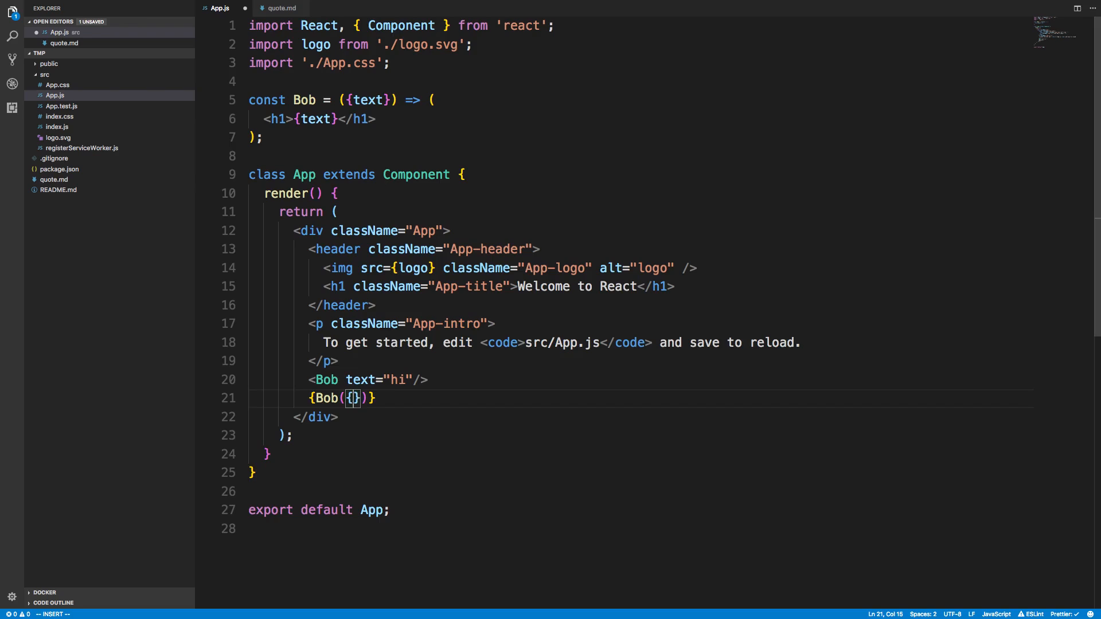
pyautogui.write("text: 'hi'")
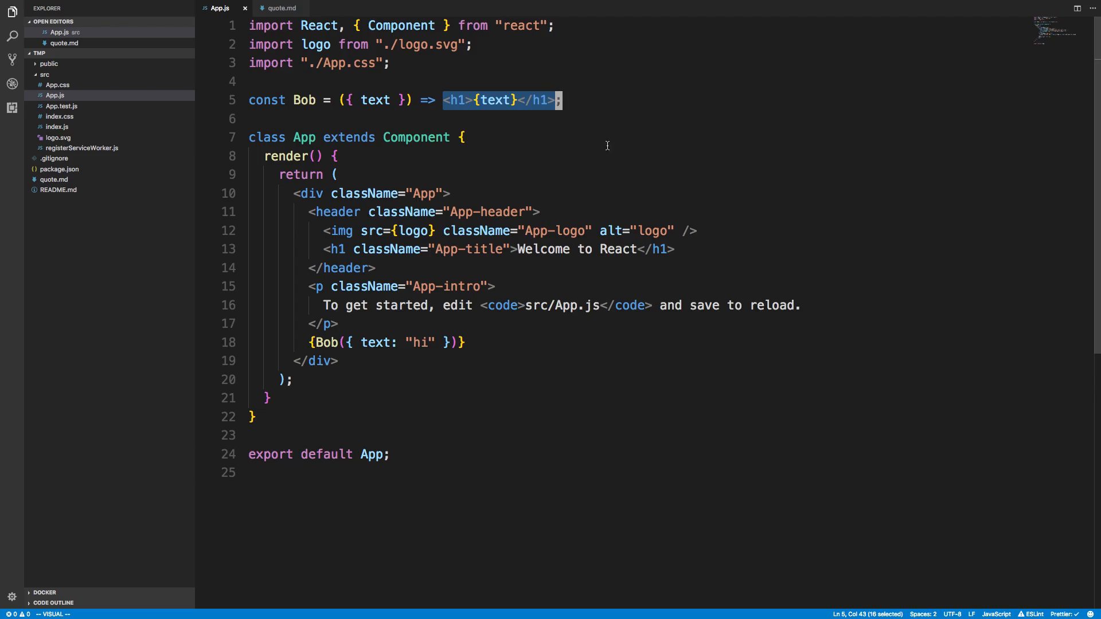
pyautogui.moveTo(691, 474)
pyautogui.write('<Bob text="hi"/>')
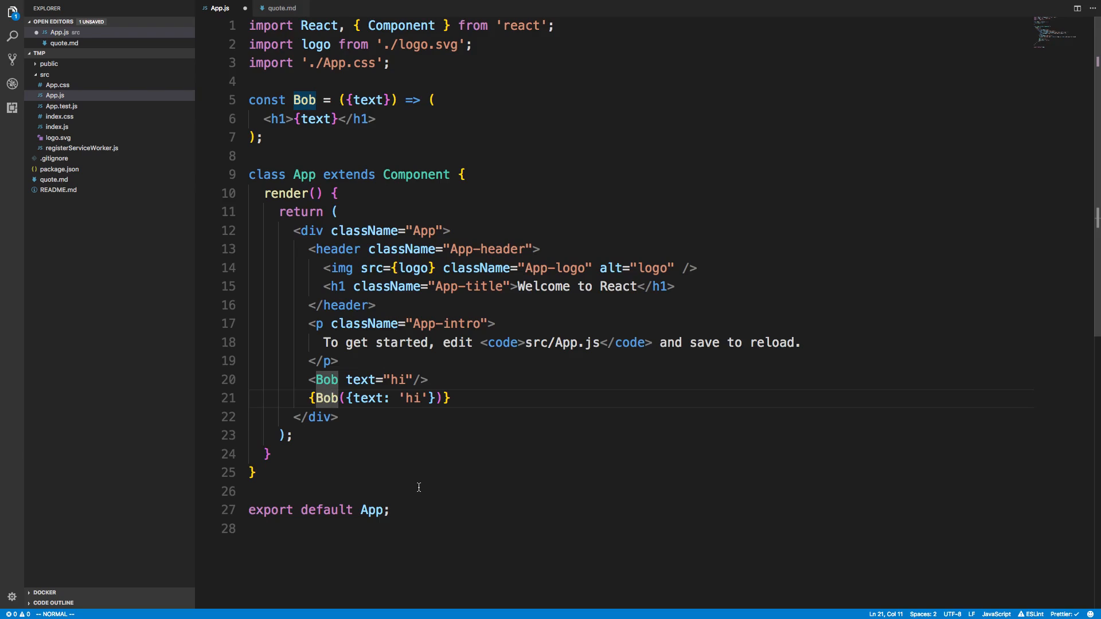
pyautogui.moveTo(552, 248)
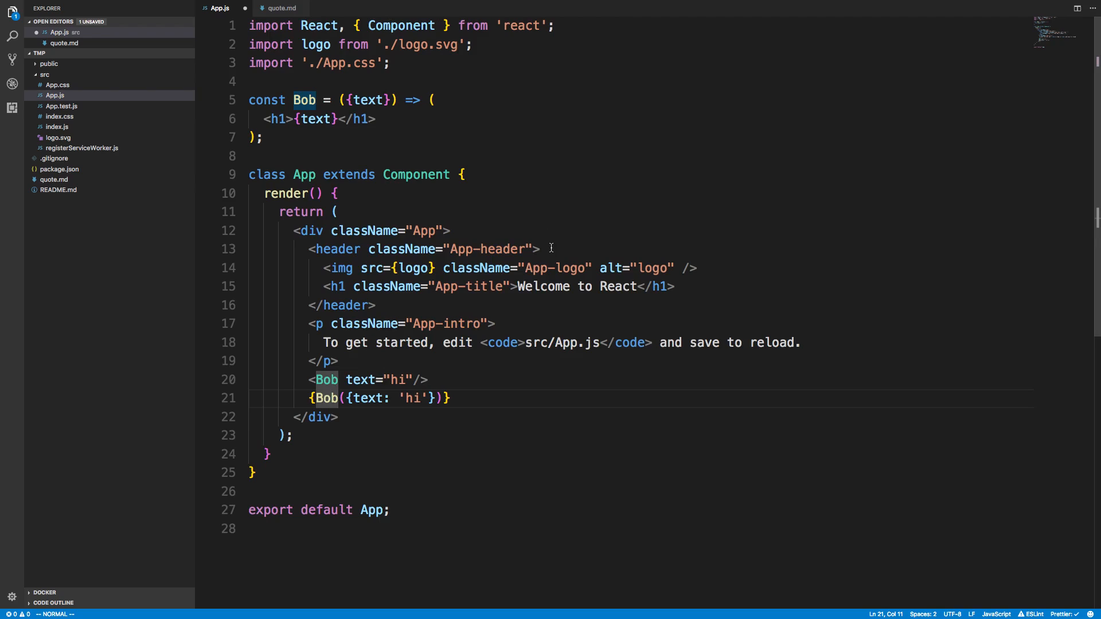
pyautogui.click(281, 7)
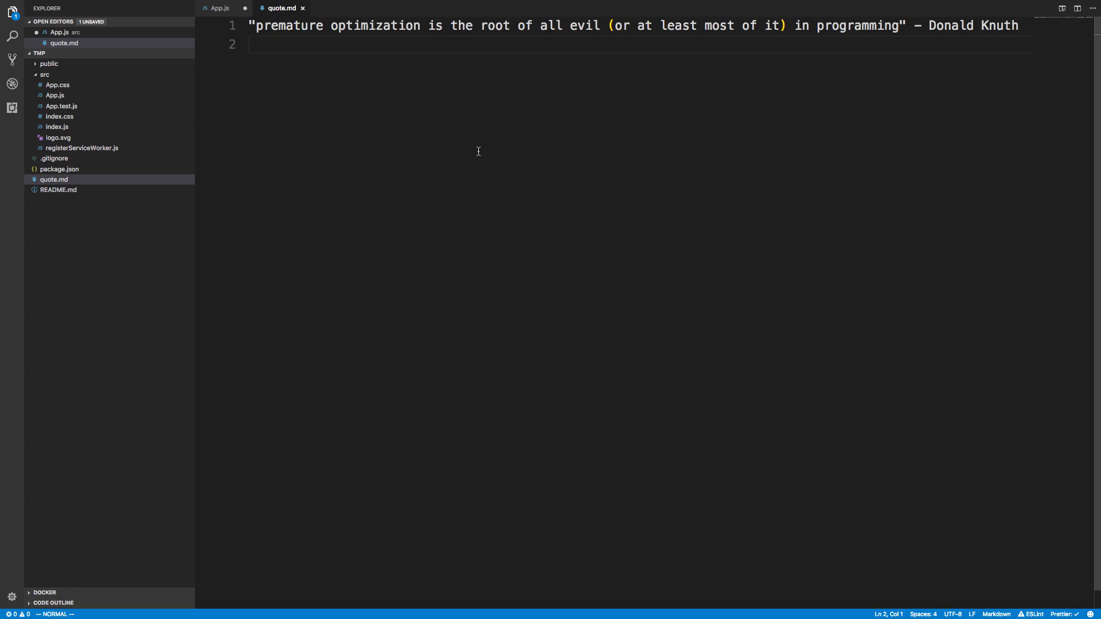
# Switch back to the App.js tab
pyautogui.click(219, 8)
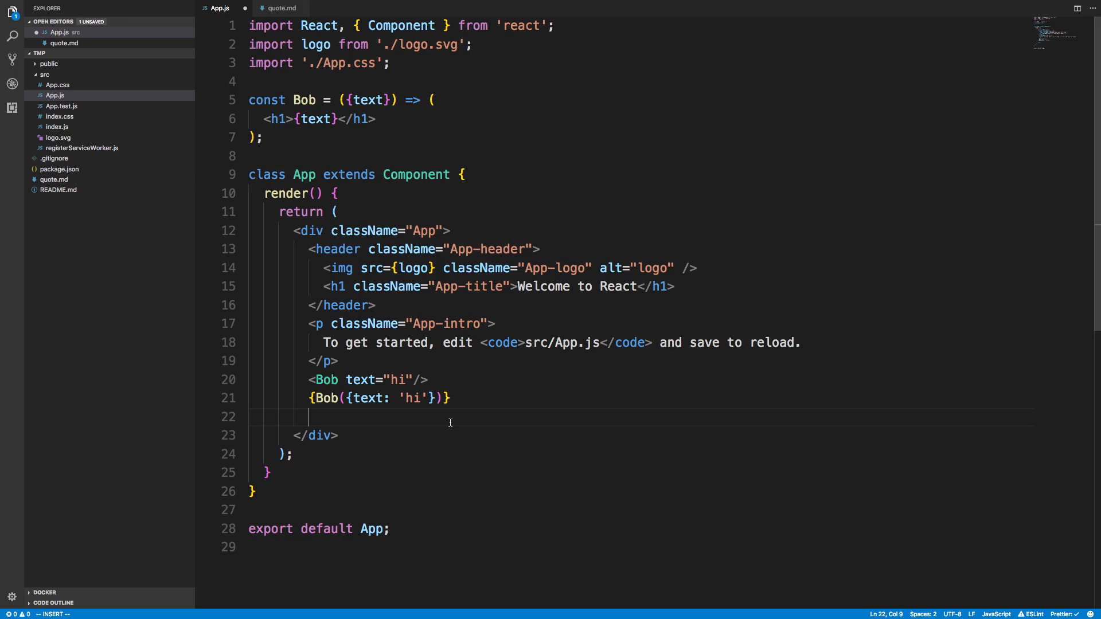
# Discard the blank line and change Bob's const declaration to class
pyautogui.press('Escape')
pyautogui.write('l')
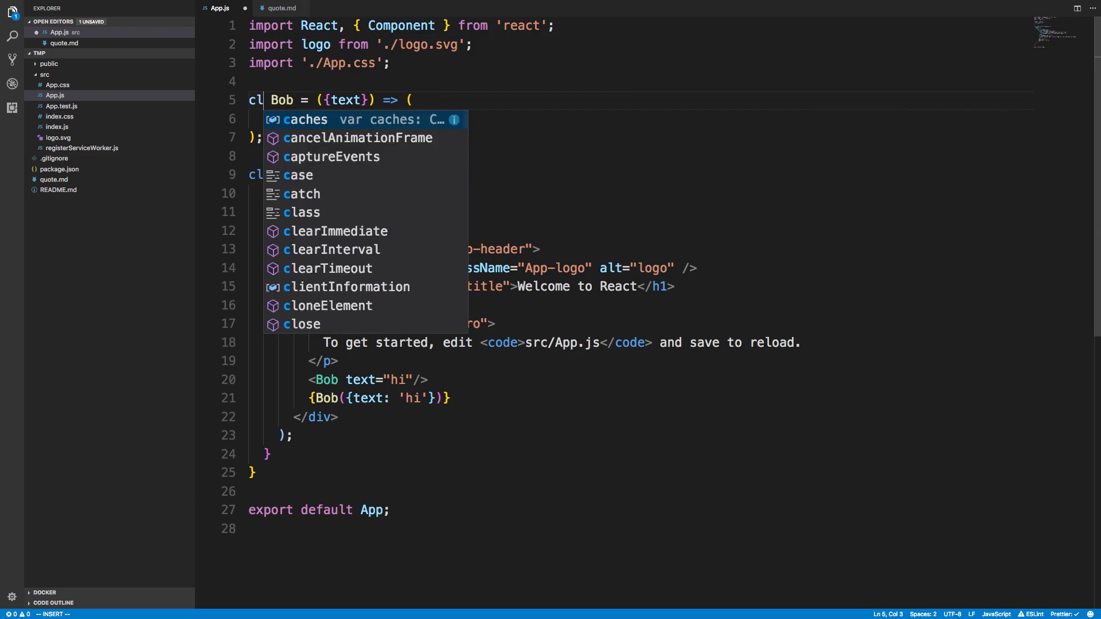
pyautogui.press('Escape')
pyautogui.write('ass')
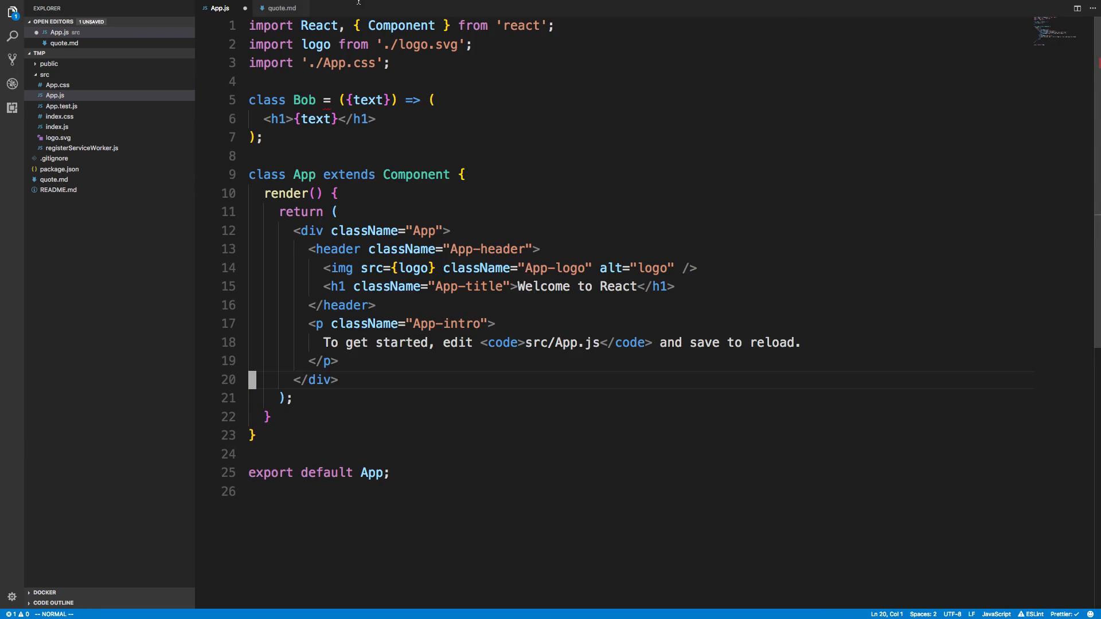
# Switch to the quote.md tab showing the Knuth quote
pyautogui.click(281, 8)
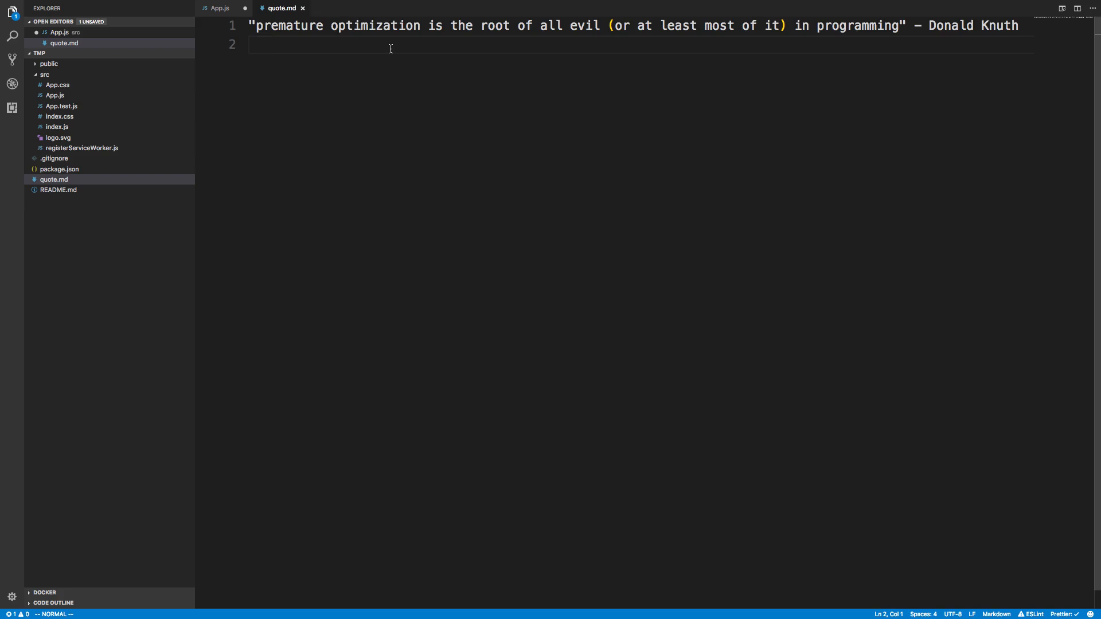
pyautogui.moveTo(401, 94)
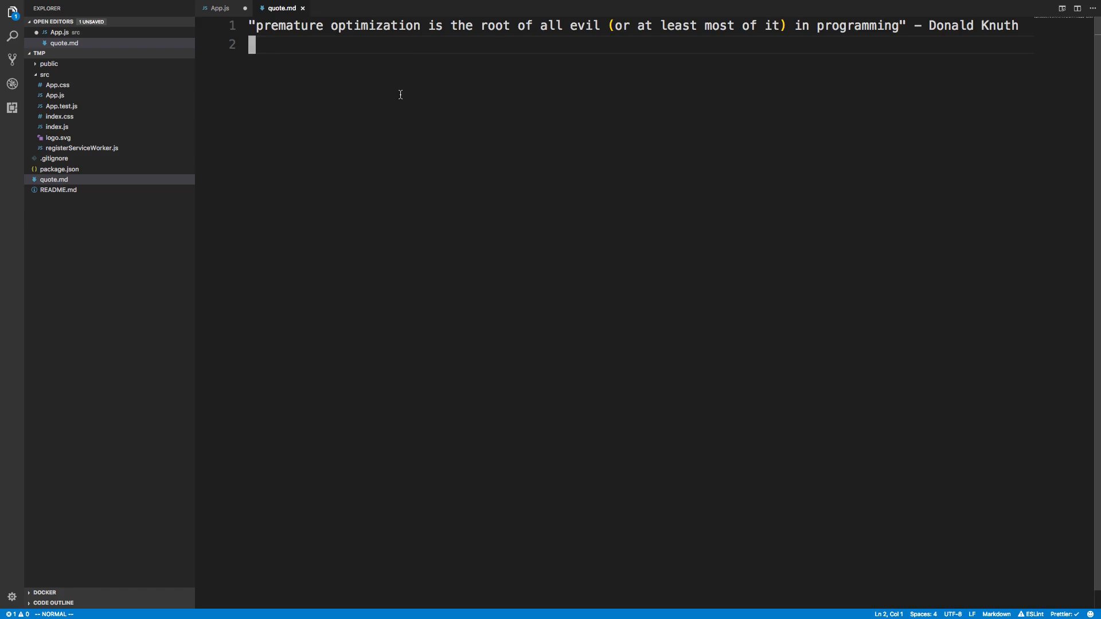
pyautogui.moveTo(219, 7)
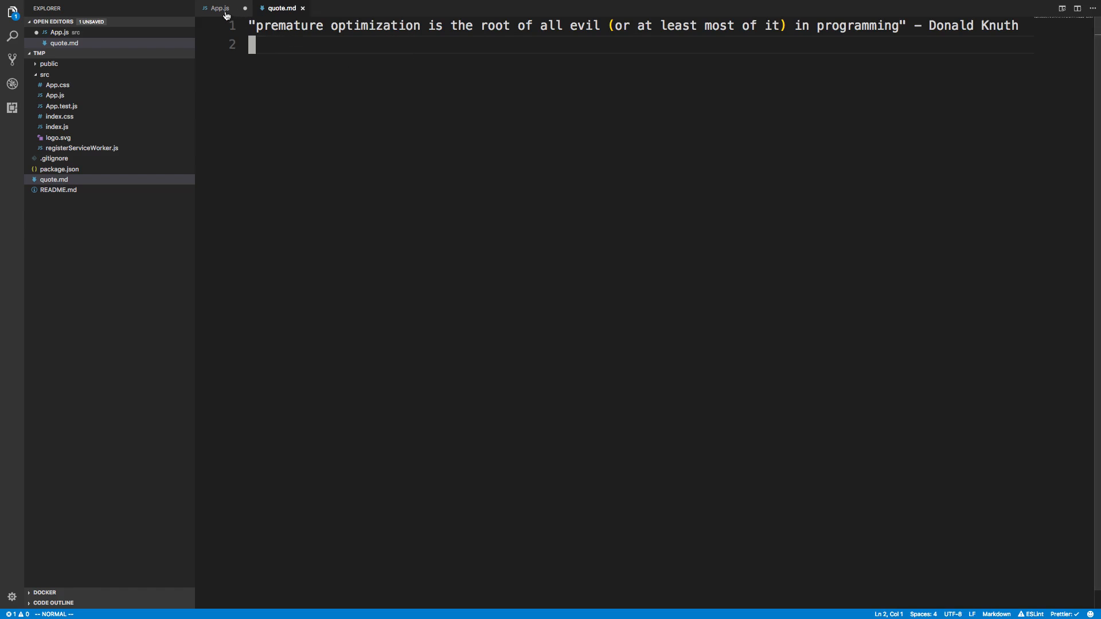
# Return to App.js and clear the selection on the Bob call line
pyautogui.click(219, 8)
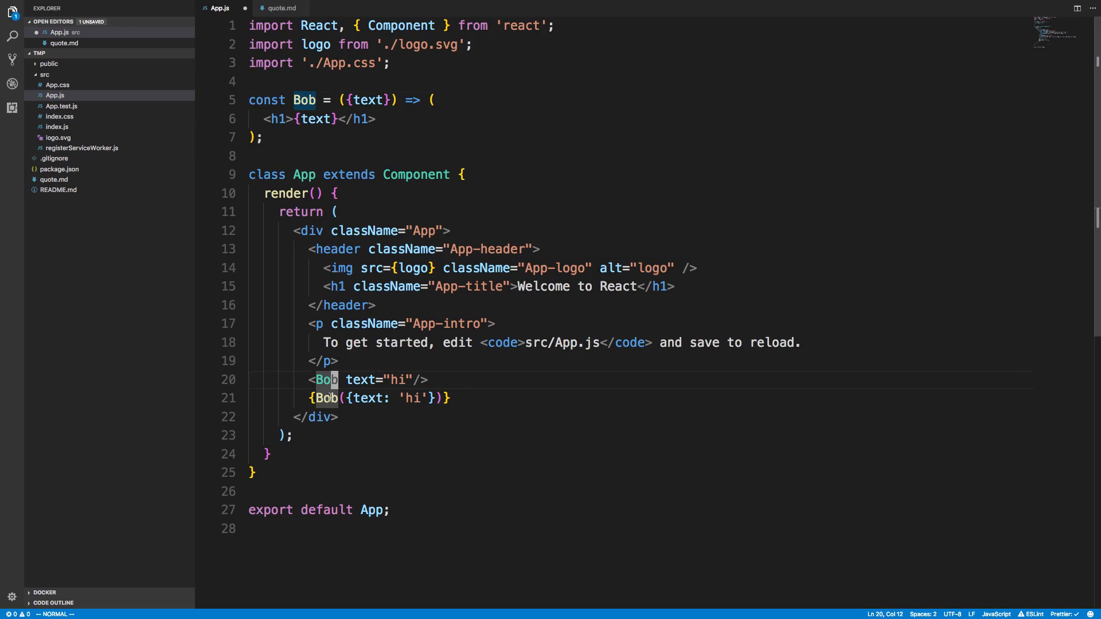
pyautogui.moveTo(360, 380)
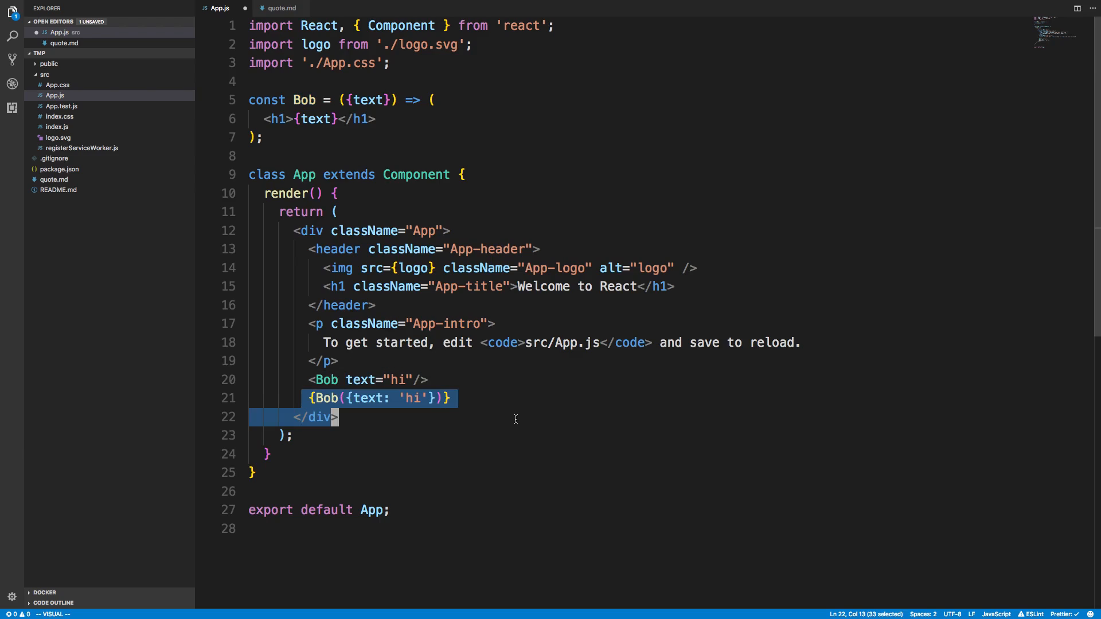
pyautogui.click(450, 397)
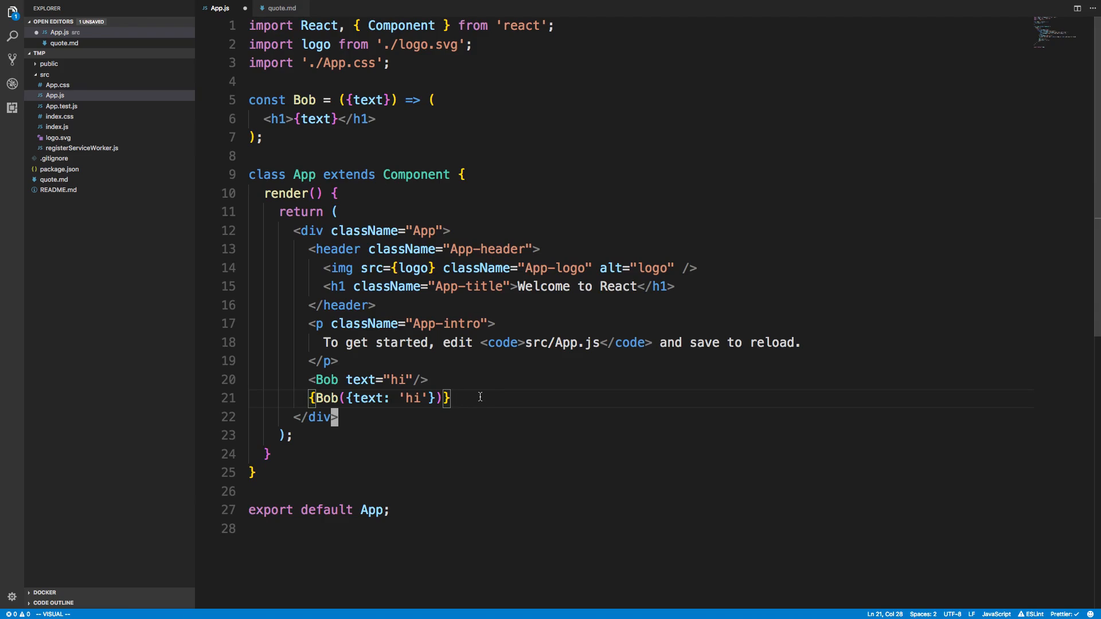
pyautogui.moveTo(429, 408)
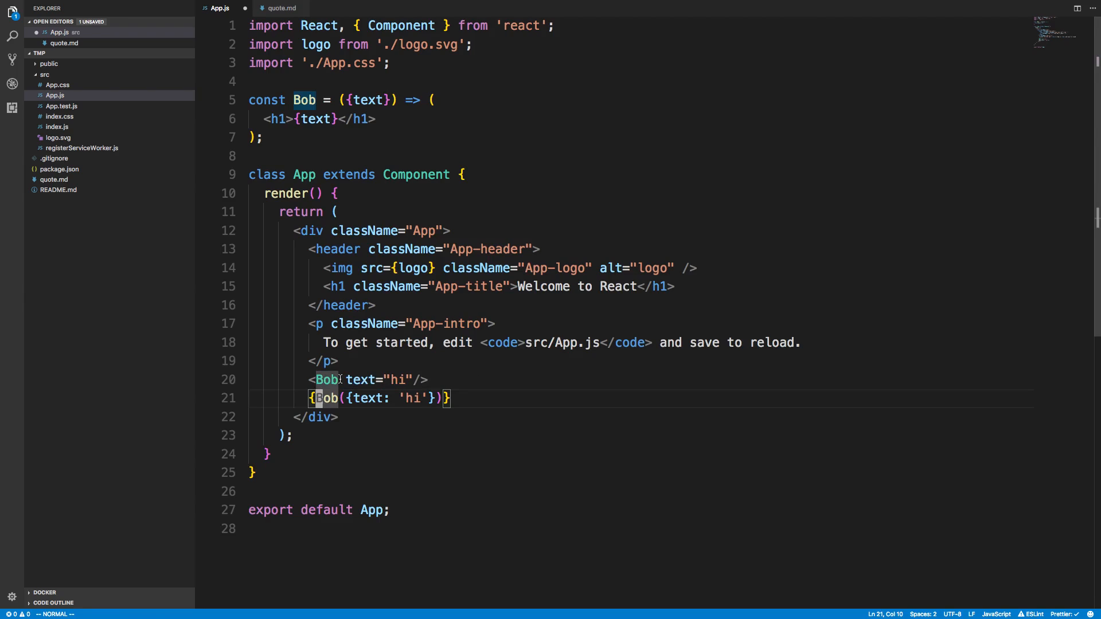
pyautogui.moveTo(360, 380)
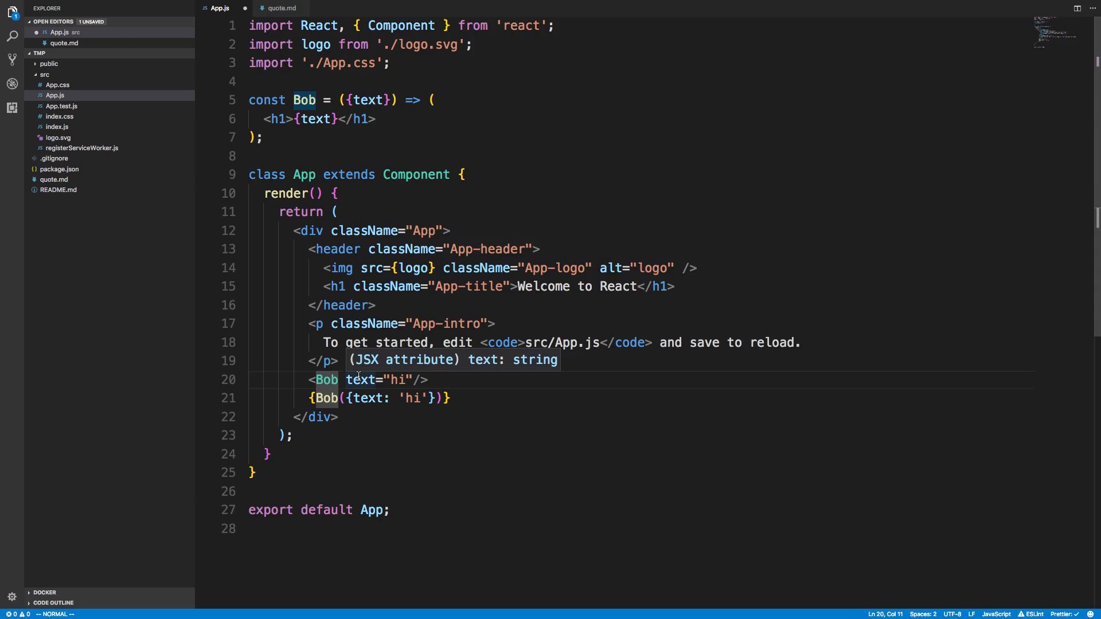